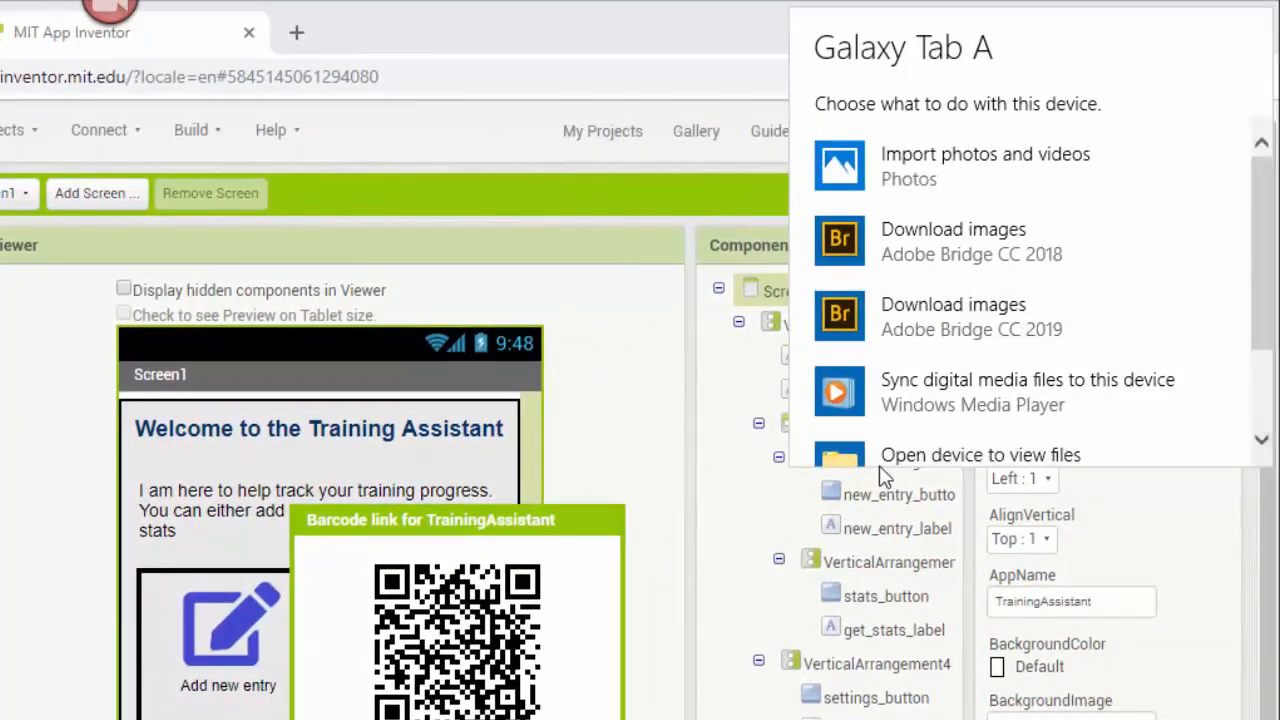
From the AutoPlay prompt, browse the tablet then go up to This PC and open the Galaxy Tab A
click(980, 456)
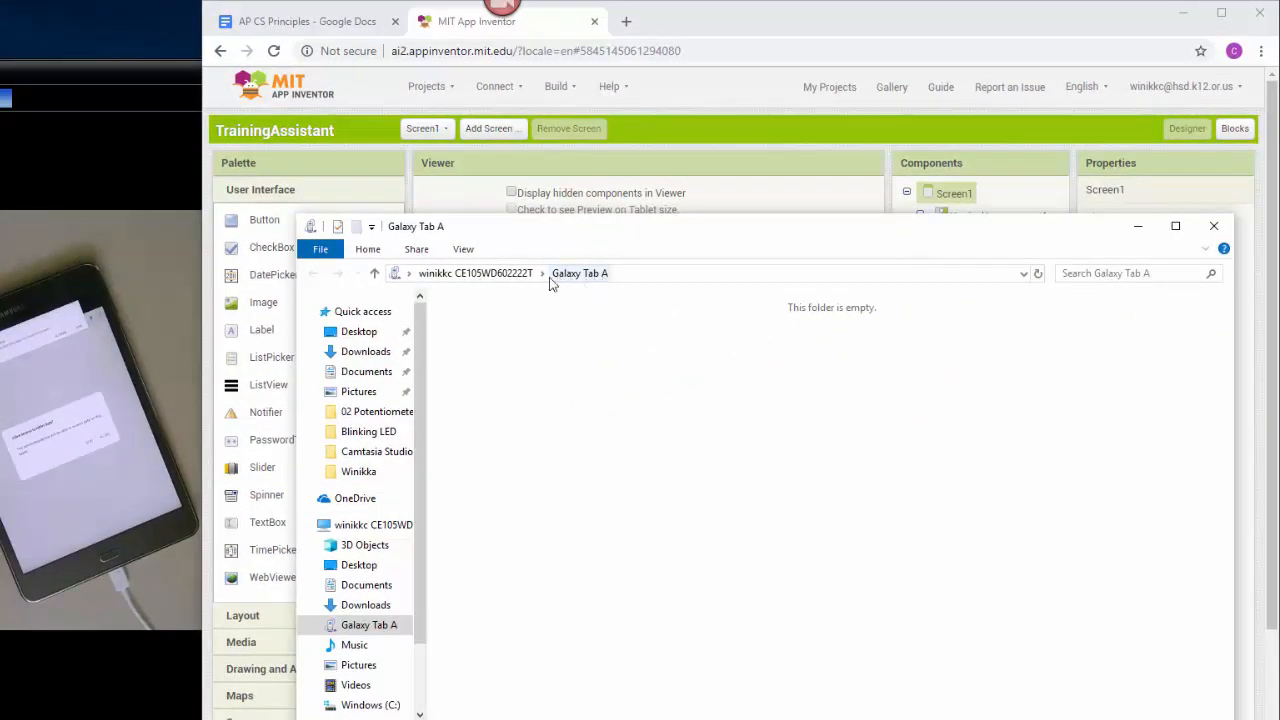
click(312, 272)
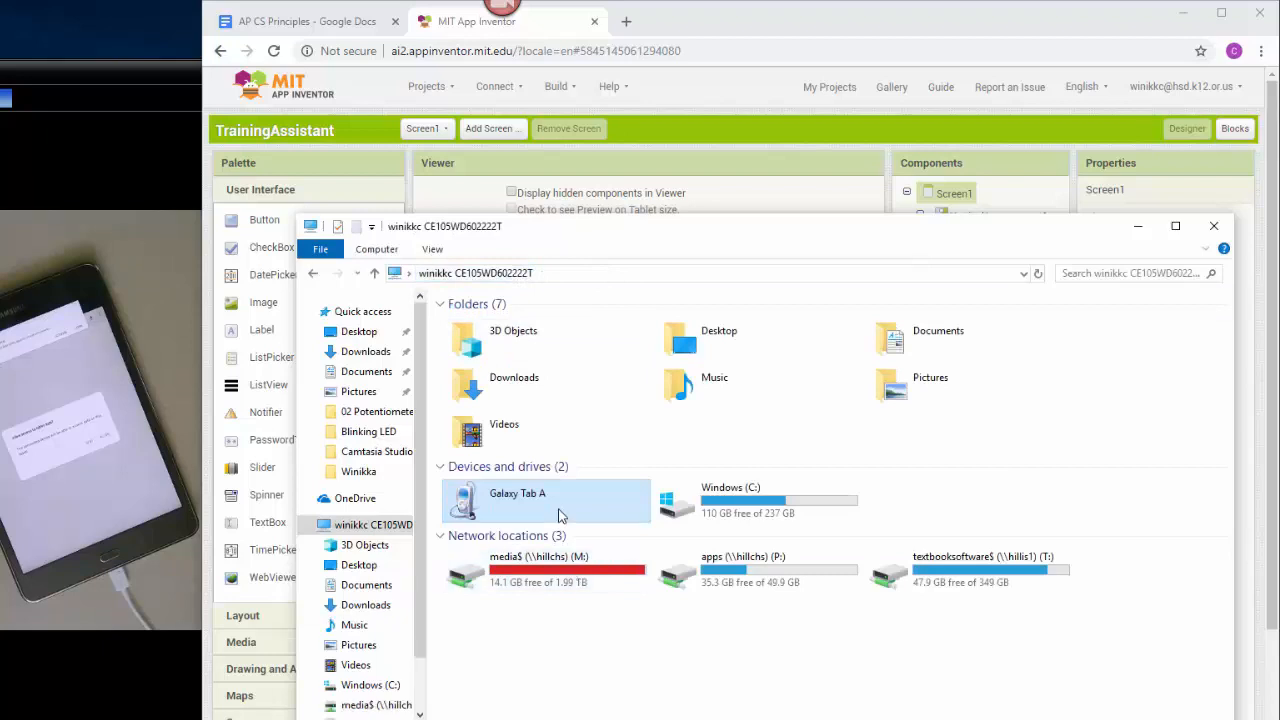
double_click(730, 500)
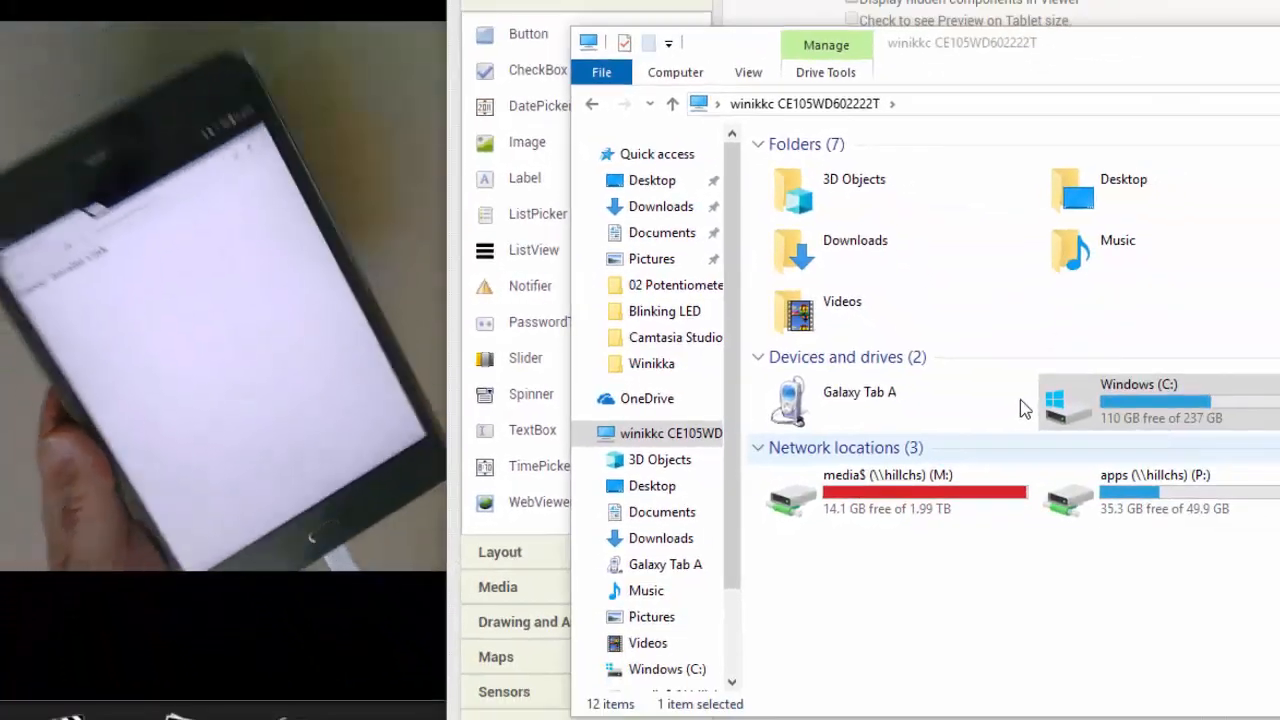
Open the Galaxy Tab A's Tablet storage showing Alarms, DCIM, Download and Music folders
click(860, 390)
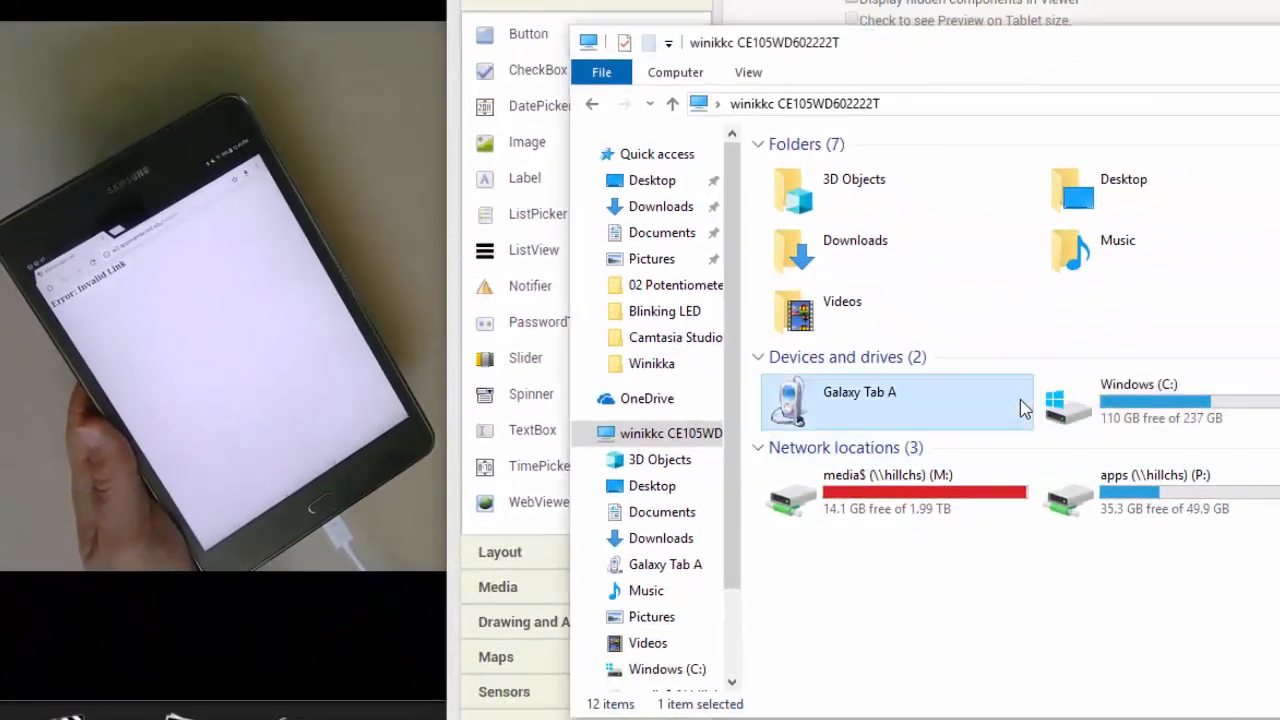
double_click(896, 400)
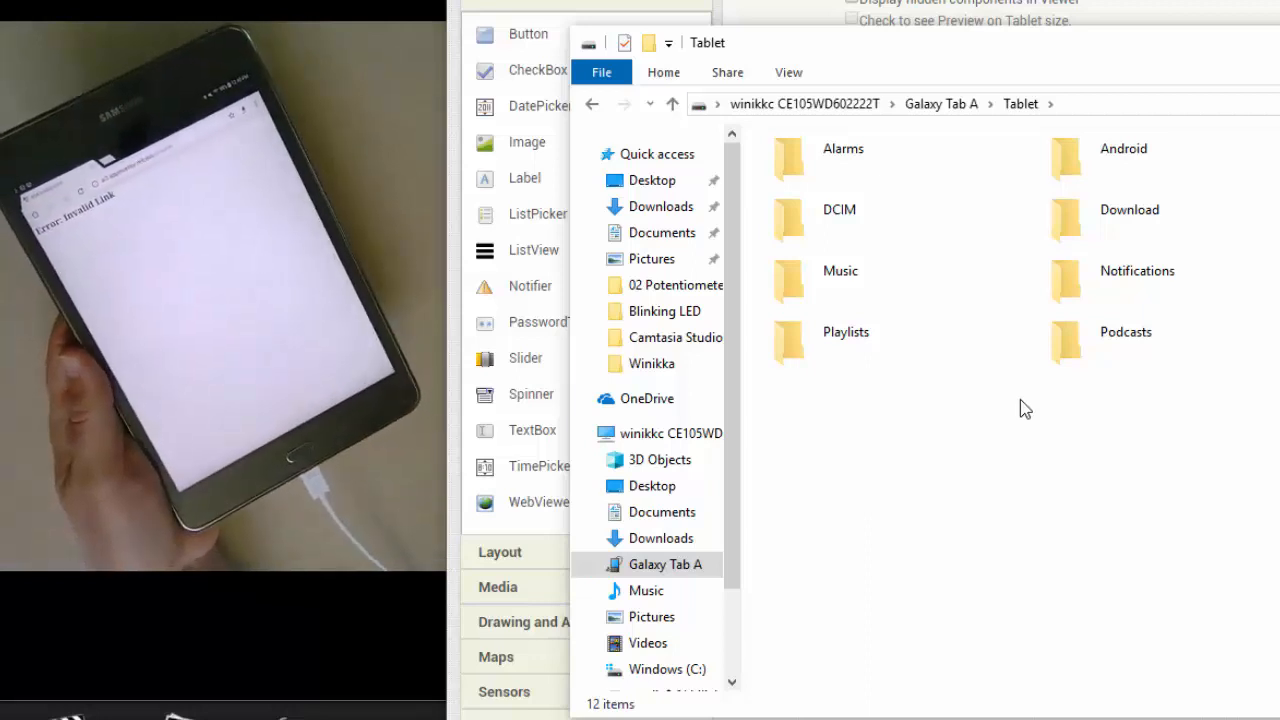
click(844, 148)
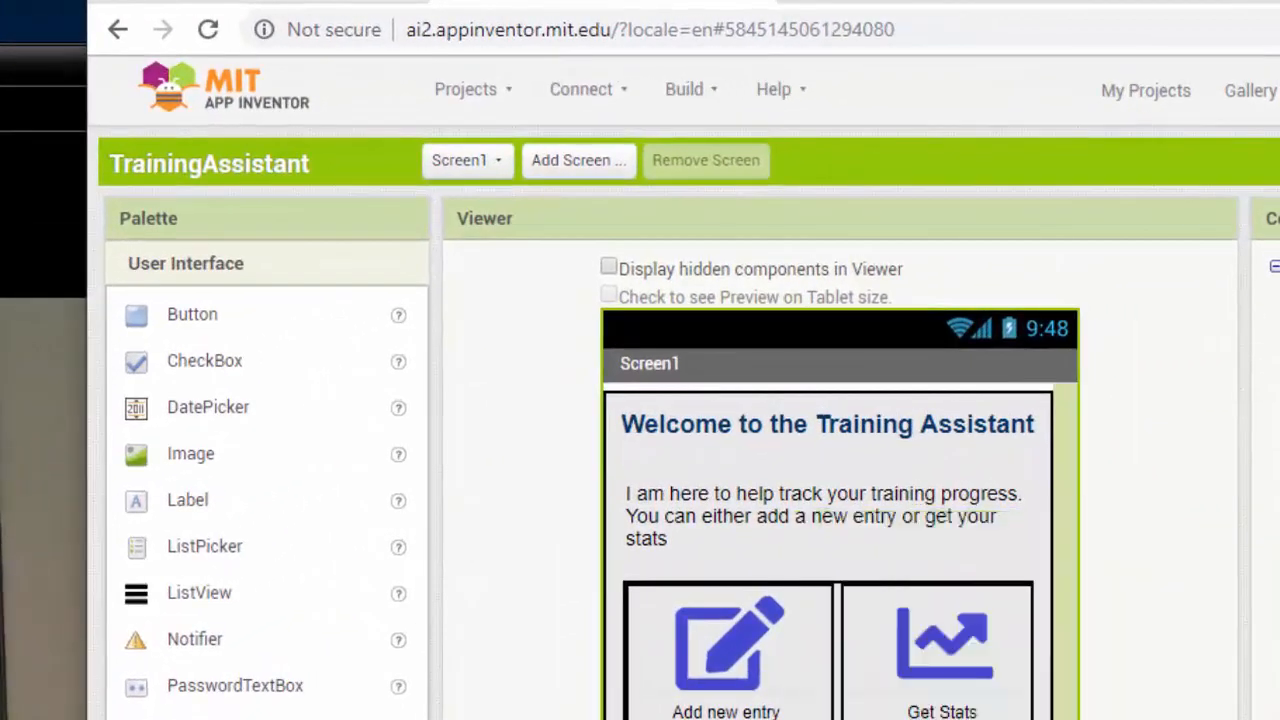
Show the downloaded TrainingAssistant.apk in its Downloads folder via Chrome's download bar
click(684, 88)
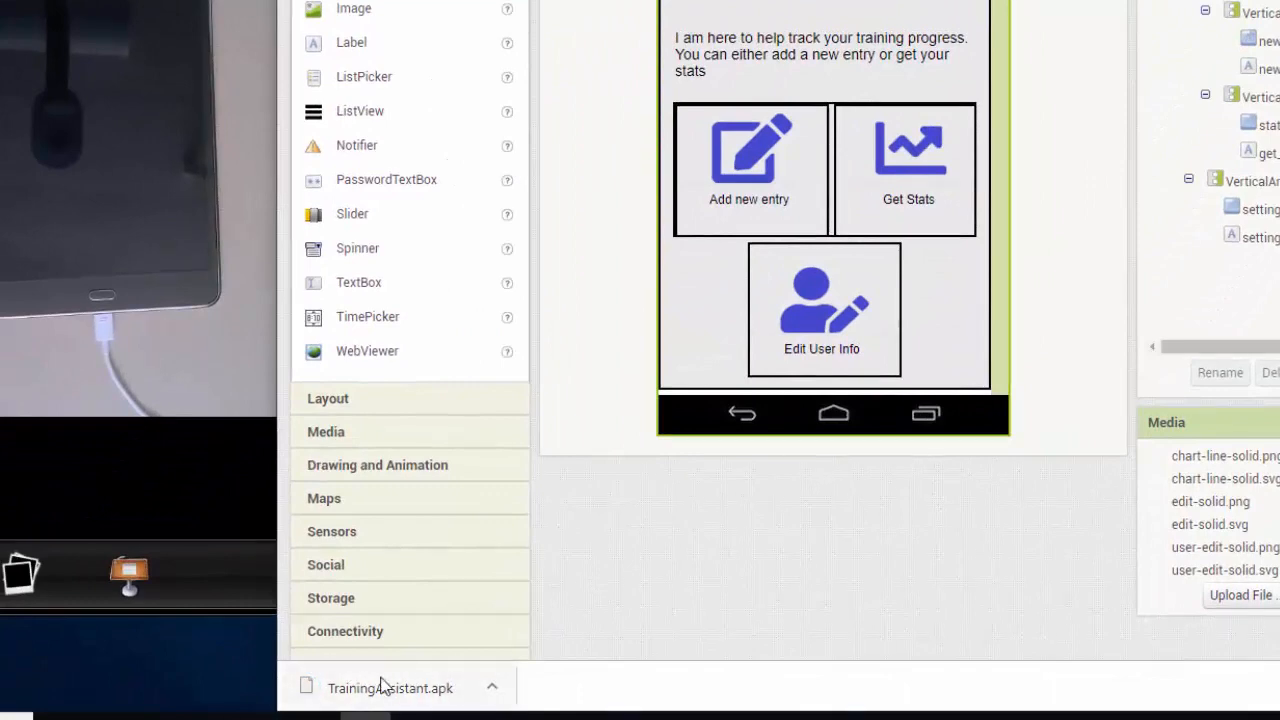
mouse_move(400, 688)
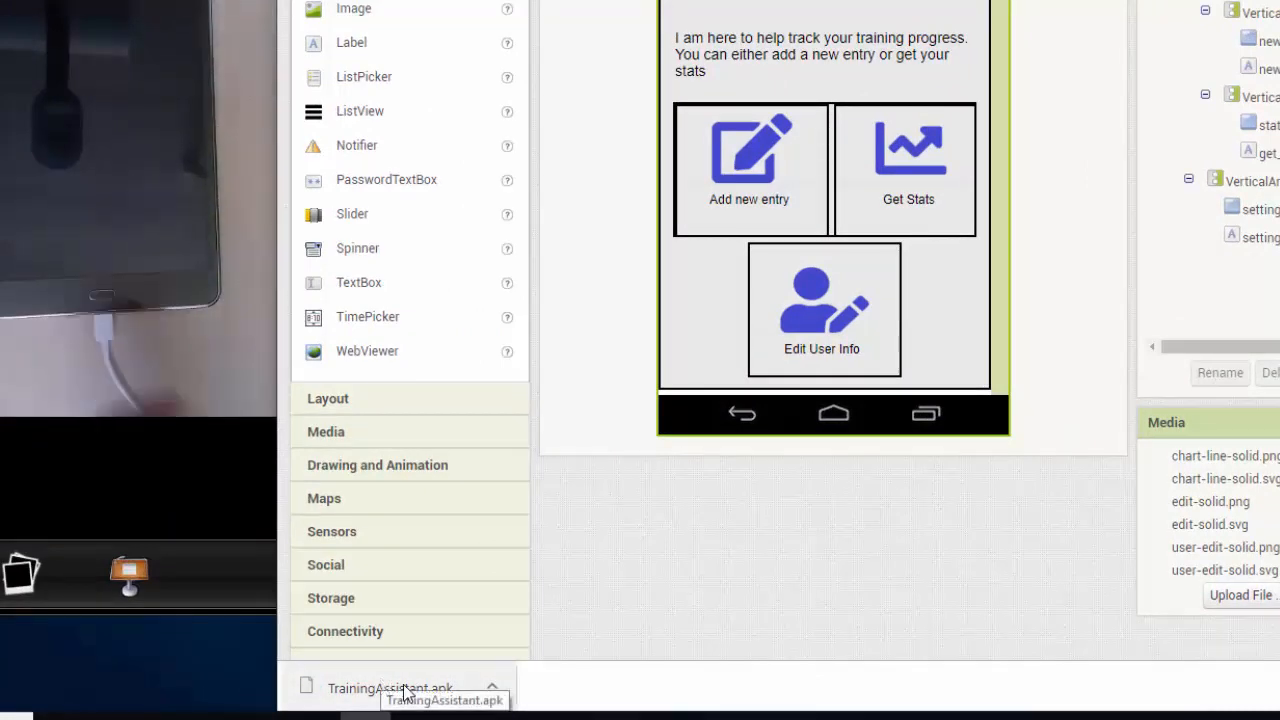
click(492, 688)
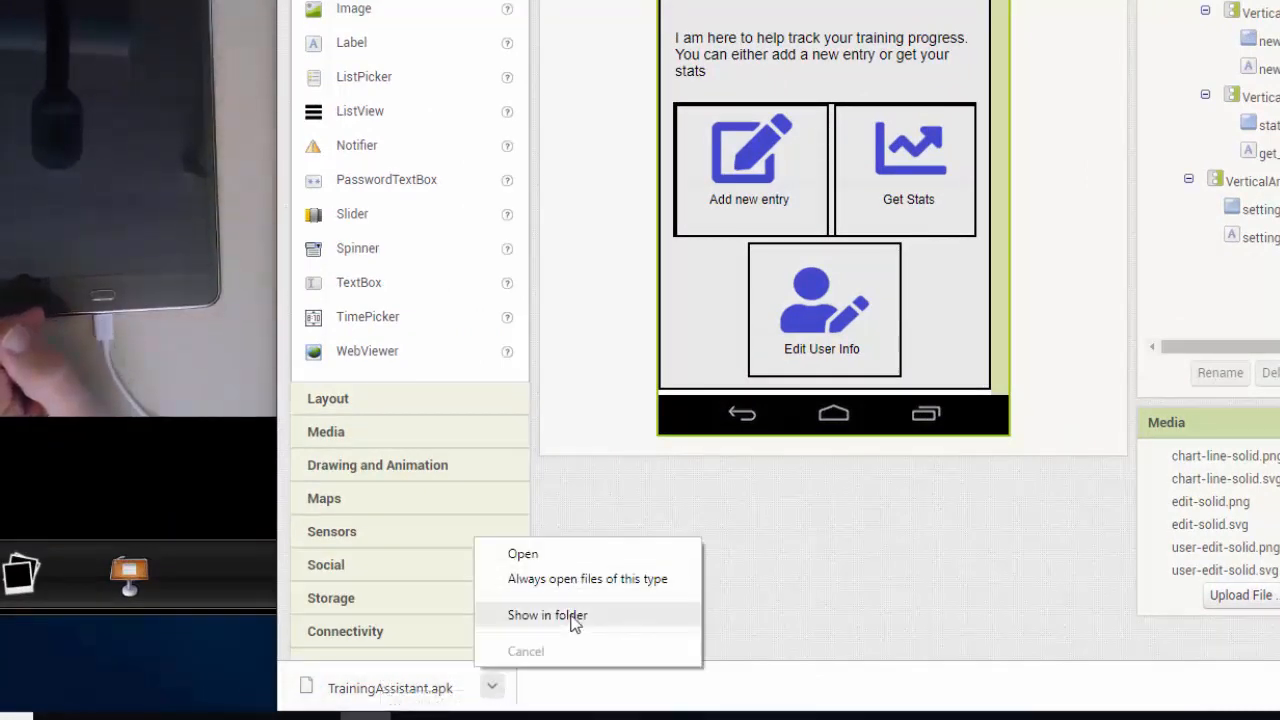
click(548, 616)
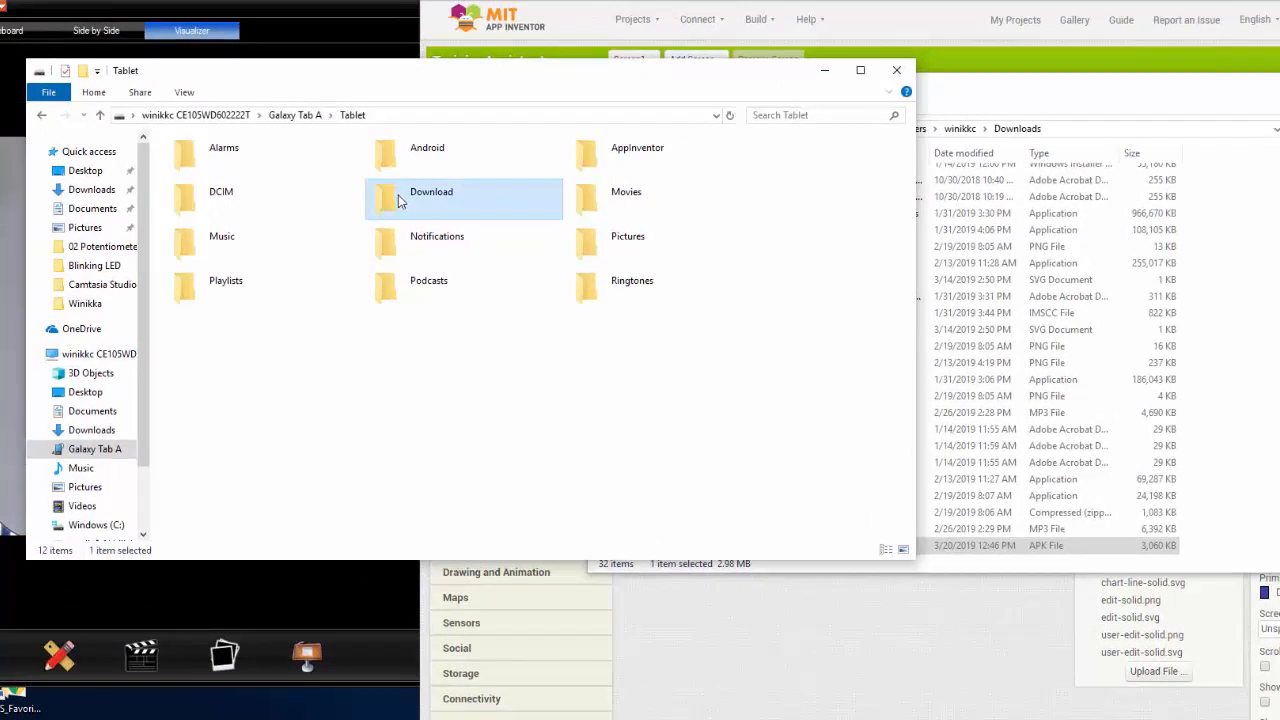
Open the tablet's Download folder where TrainingAssistant.apk sits among other APKs
double_click(432, 192)
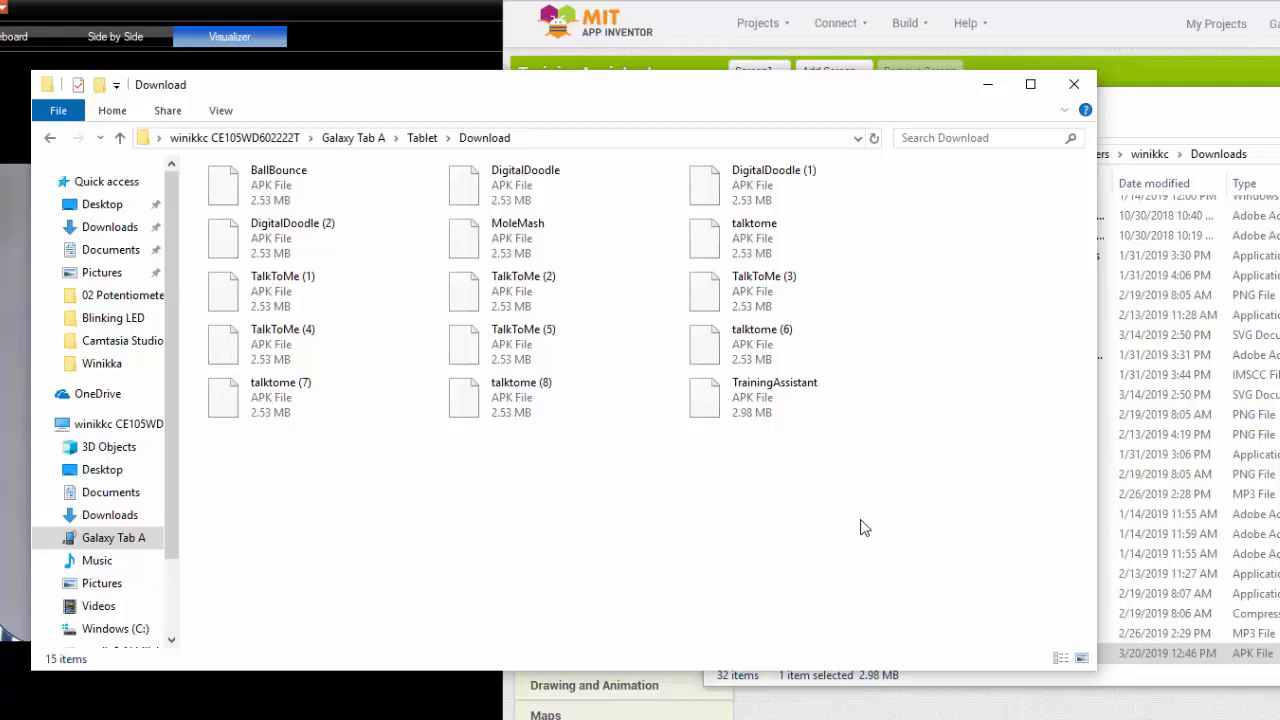
click(520, 396)
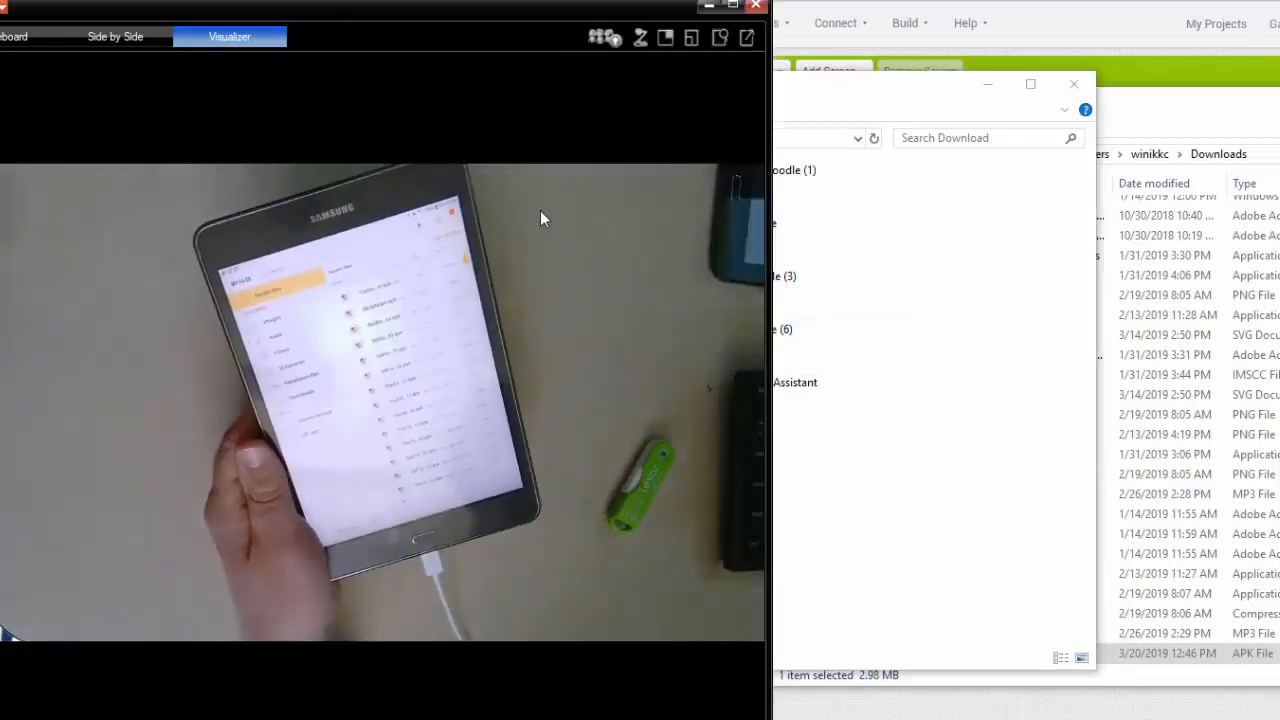
mouse_move(548, 218)
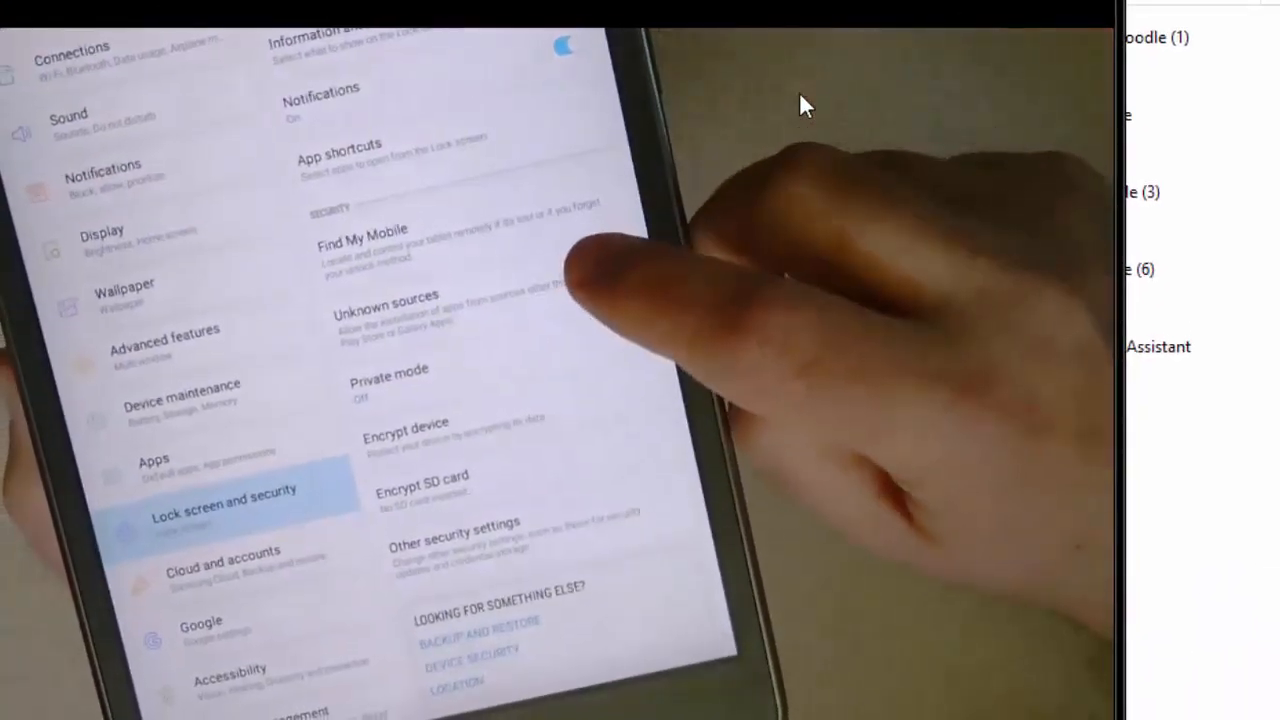
Show the tablet's Lock screen and security settings with Unknown sources enabled
click(384, 300)
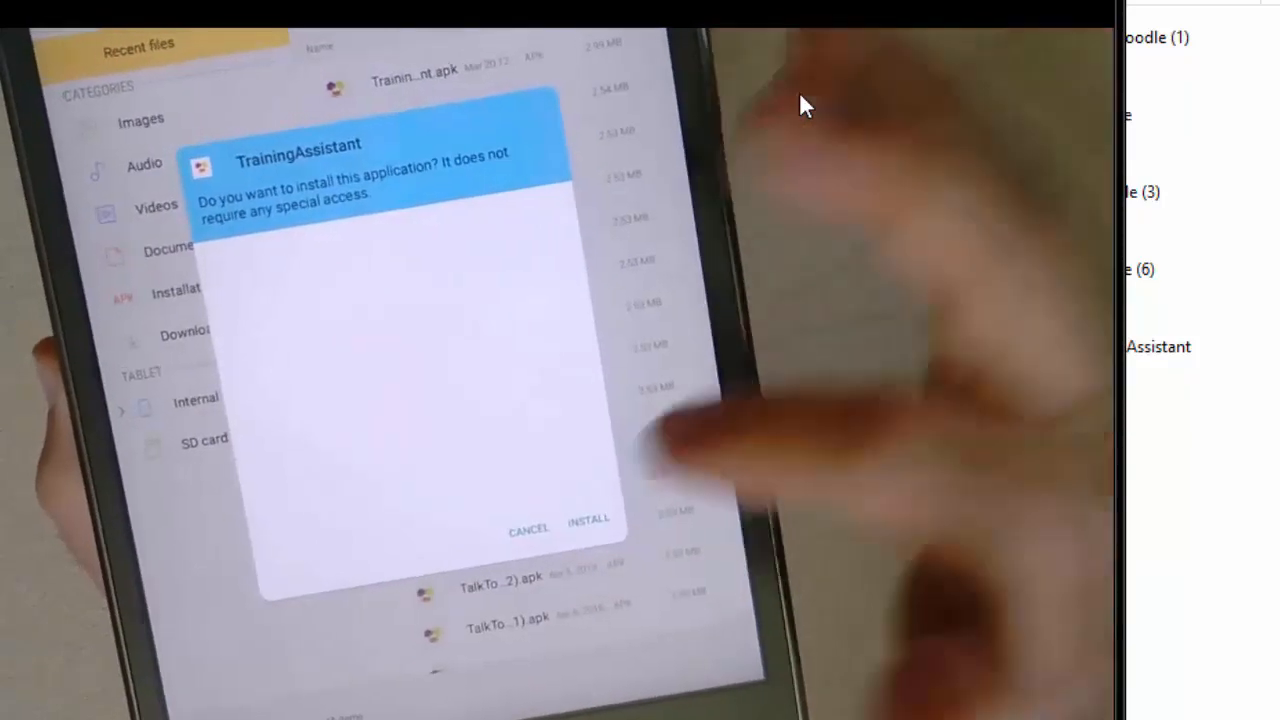
Show TrainingAssistant installing on the tablet after tapping Install
click(588, 518)
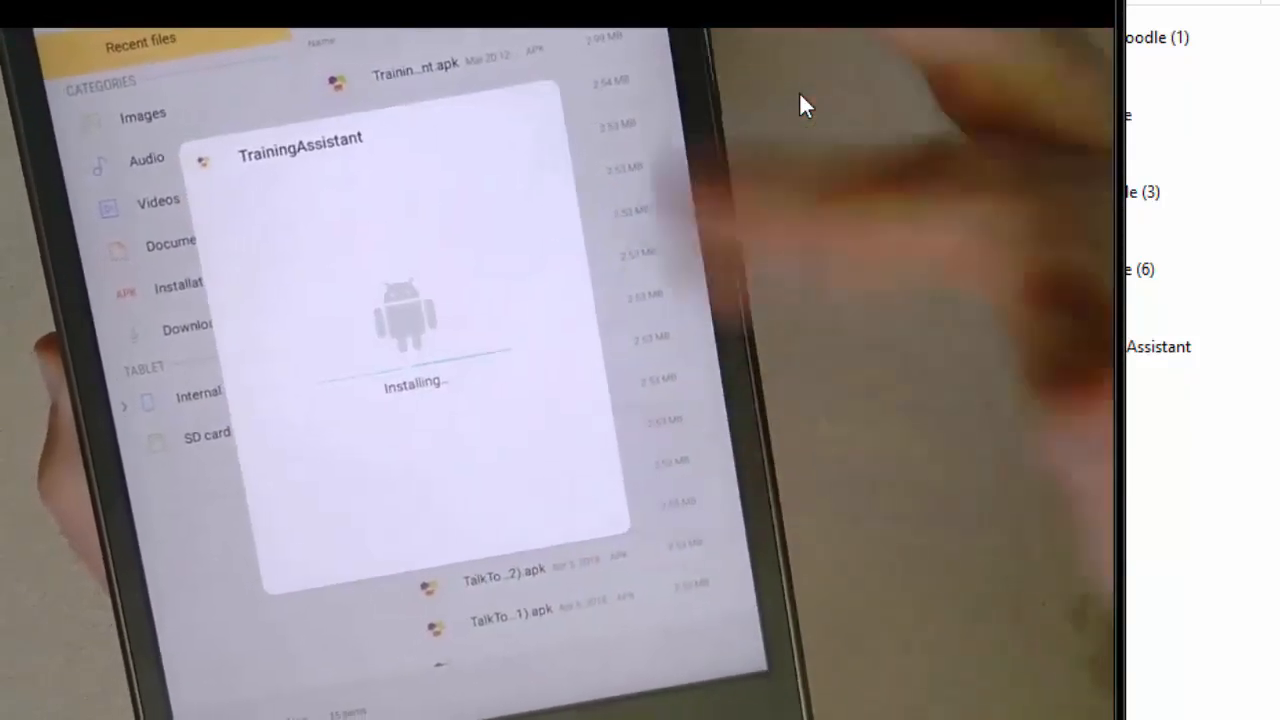